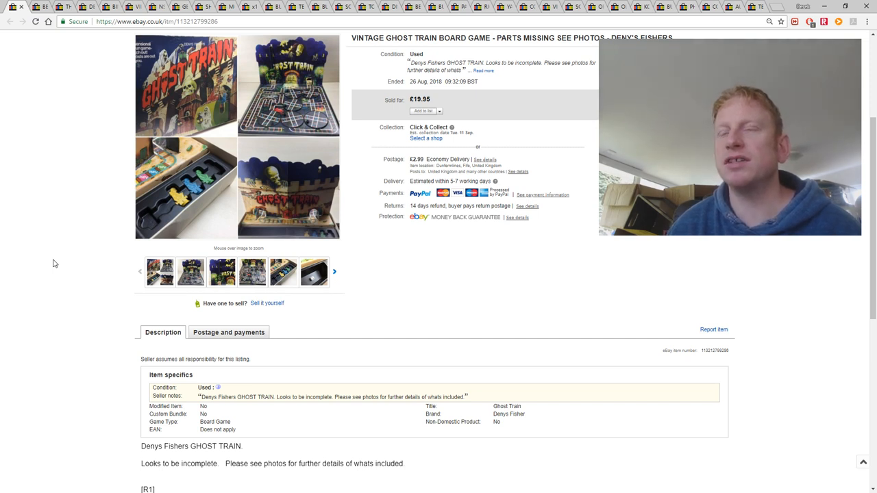
{"action": "mouse_move", "coordinate": [48, 261]}
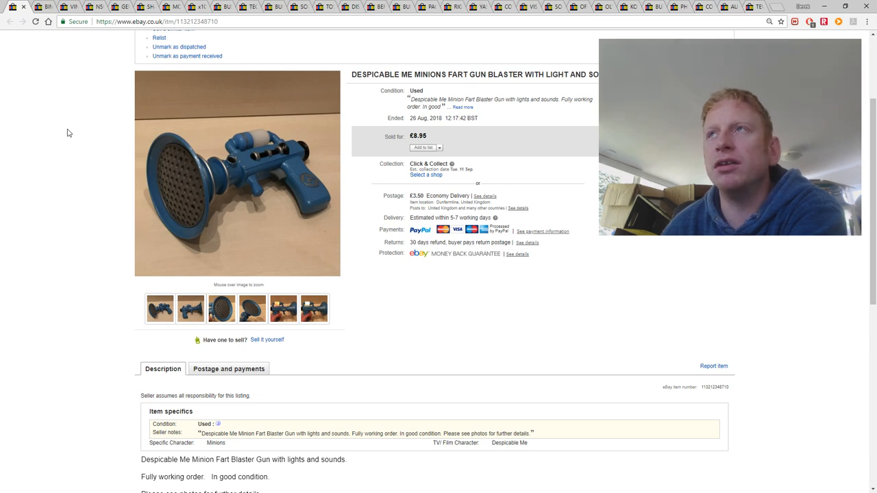
{"action": "mouse_move", "coordinate": [5, 34]}
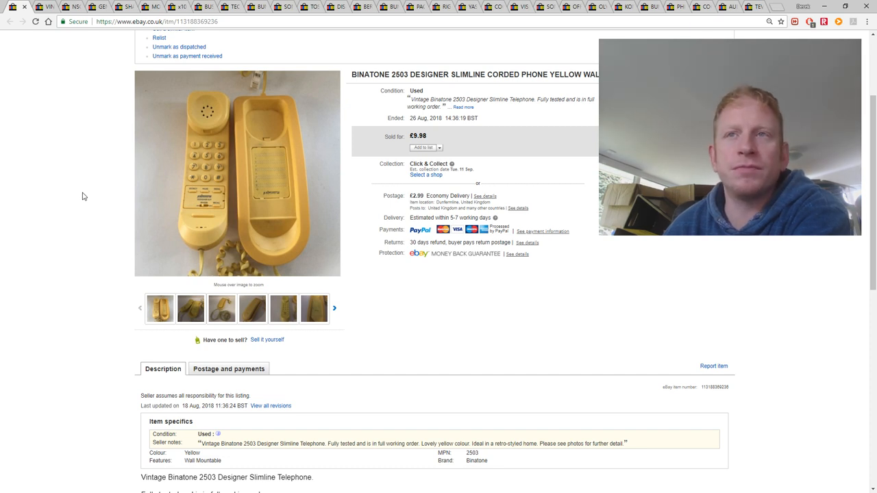
{"action": "mouse_move", "coordinate": [102, 103]}
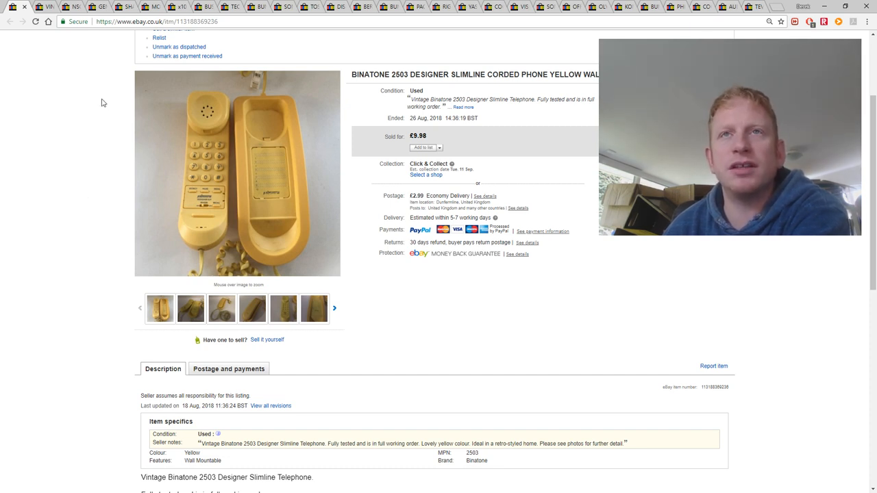
{"action": "mouse_move", "coordinate": [39, 57]}
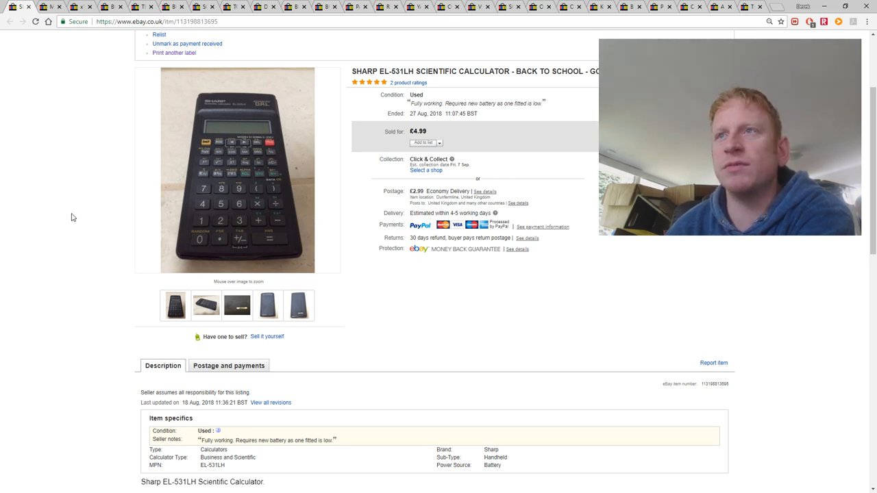
{"action": "mouse_move", "coordinate": [101, 126]}
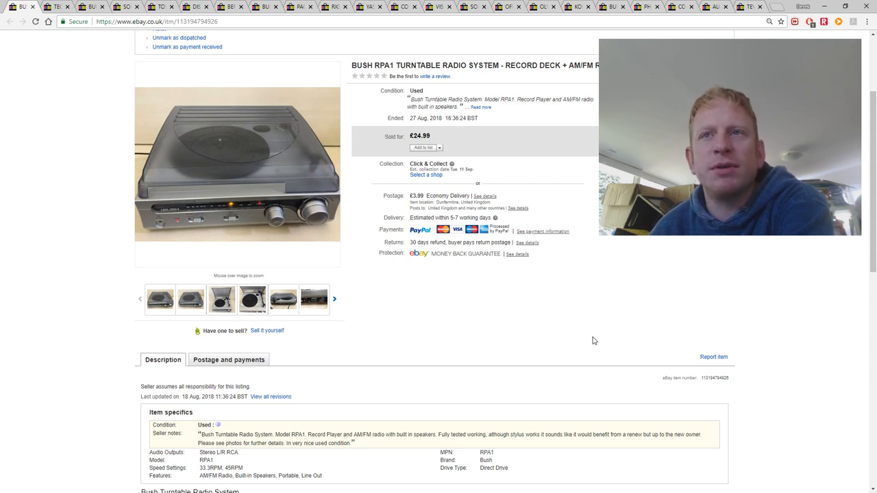
{"action": "mouse_move", "coordinate": [572, 341]}
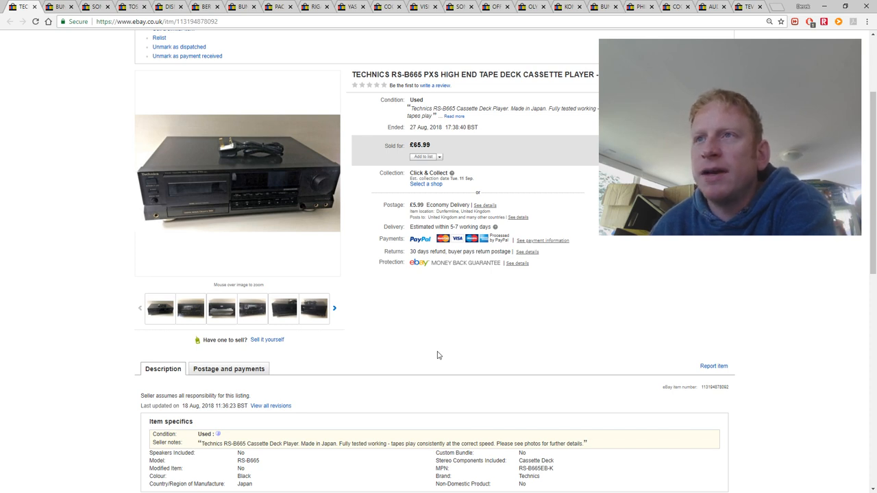
{"action": "mouse_move", "coordinate": [408, 375]}
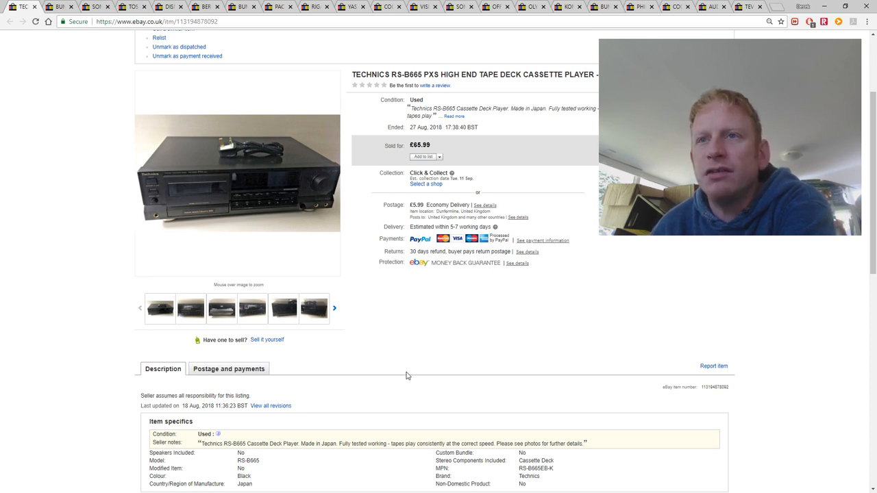
{"action": "mouse_move", "coordinate": [404, 377]}
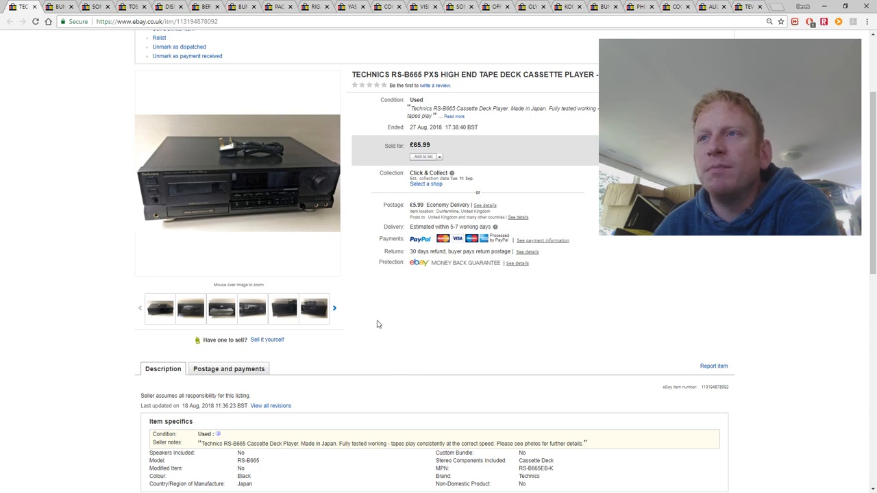
{"action": "mouse_move", "coordinate": [382, 371]}
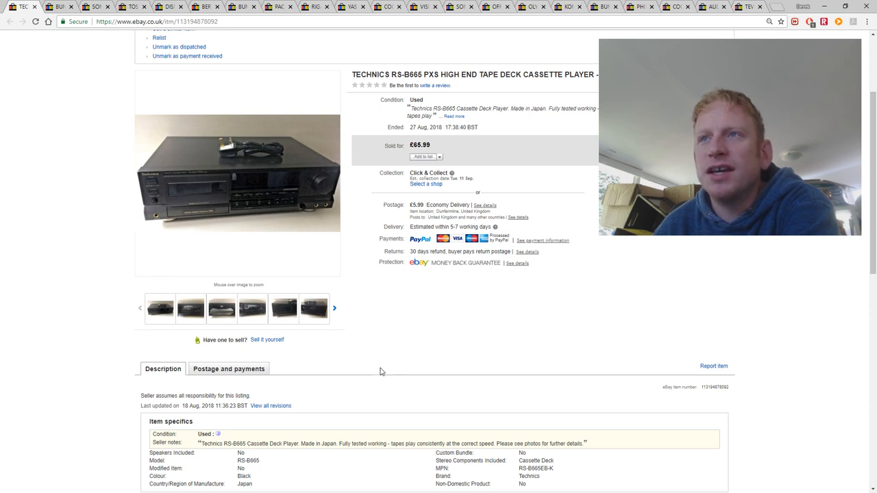
{"action": "mouse_move", "coordinate": [509, 359]}
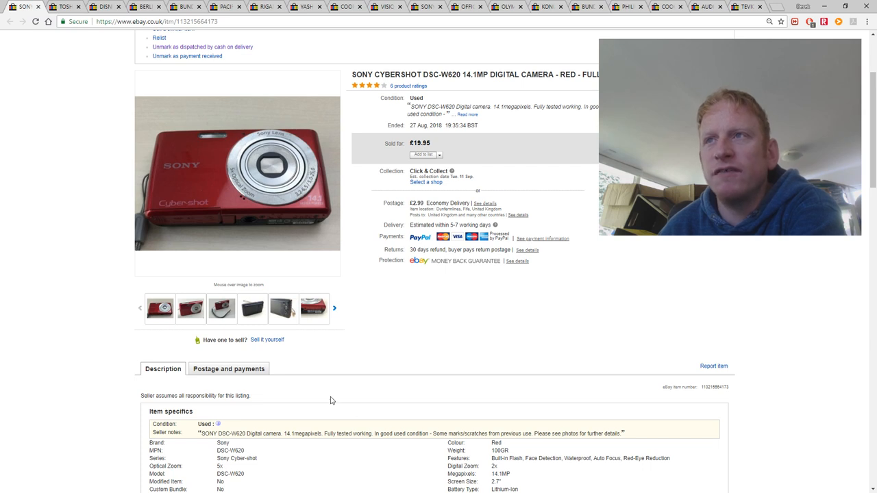
View the Sony Cybershot DSC-W620 photo showing the camera's rear screen.
{"action": "left_click", "coordinate": [252, 307]}
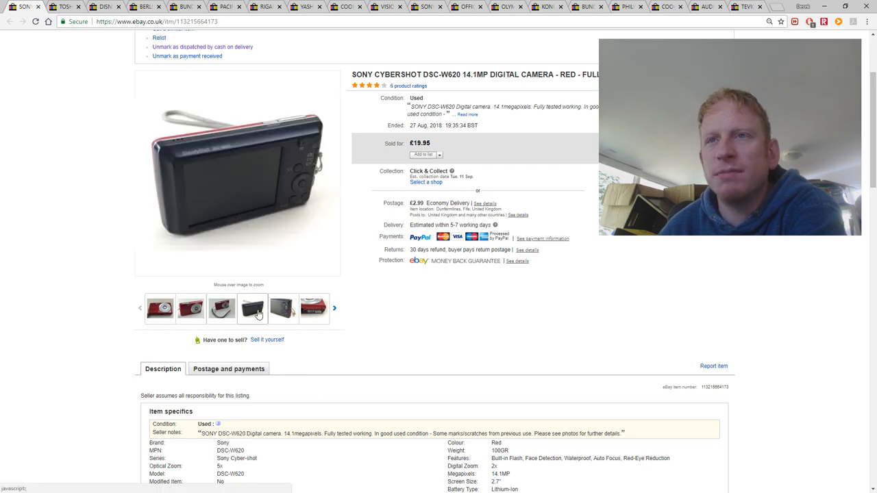
{"action": "mouse_move", "coordinate": [283, 309]}
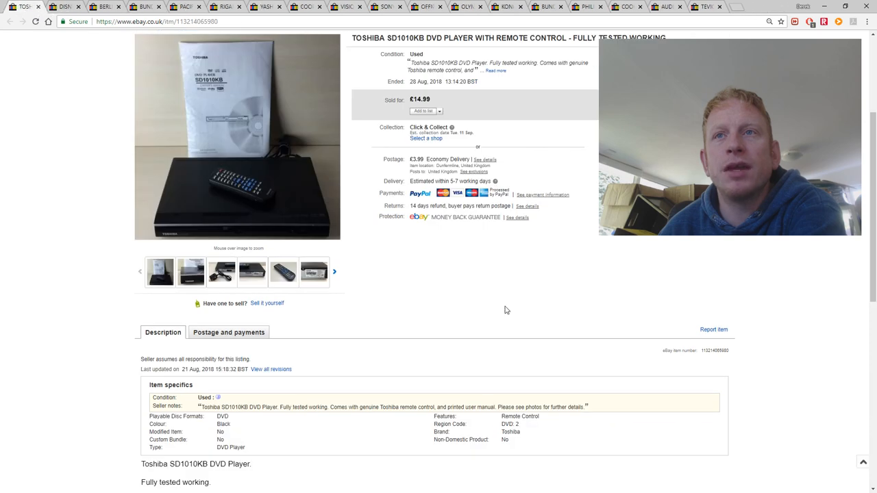
{"action": "mouse_move", "coordinate": [582, 355]}
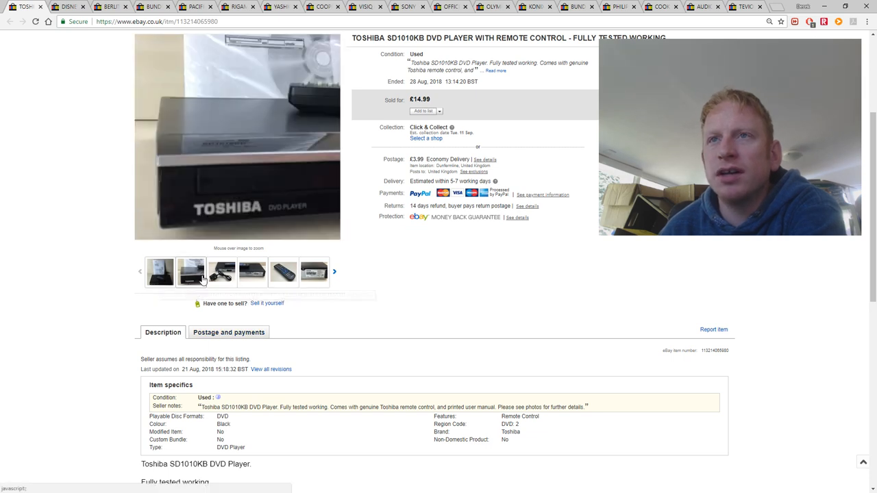
View the close-up photo of the Toshiba DVD player's front panel.
{"action": "left_click", "coordinate": [160, 272]}
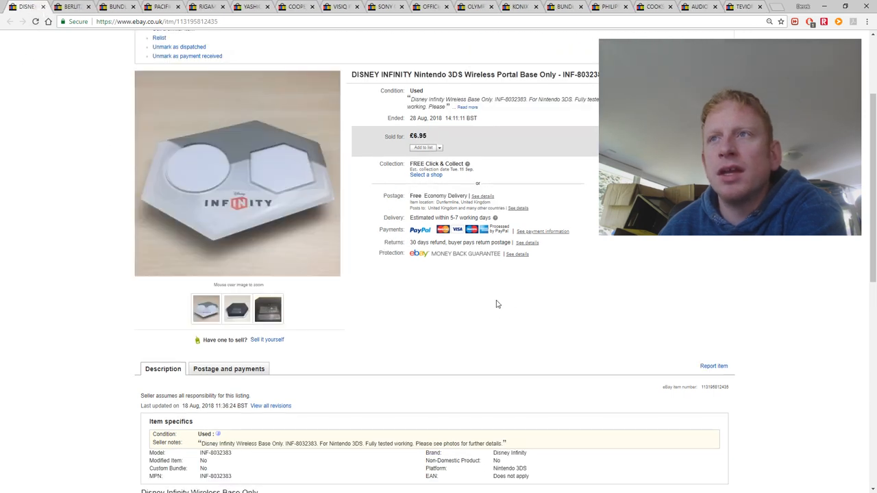
{"action": "mouse_move", "coordinate": [499, 302]}
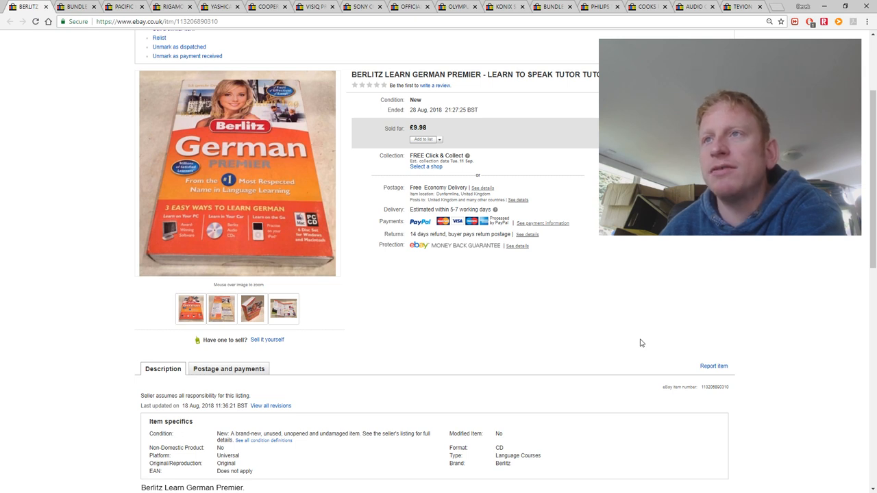
{"action": "mouse_move", "coordinate": [41, 77]}
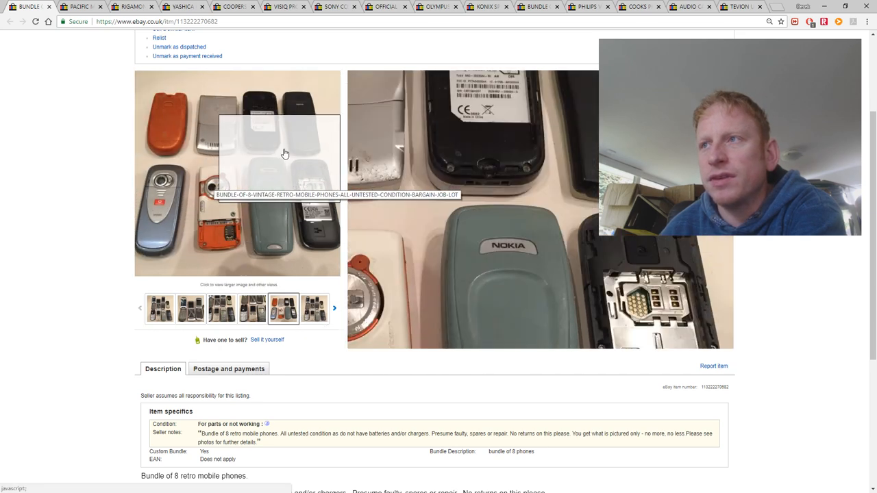
{"action": "mouse_move", "coordinate": [183, 332]}
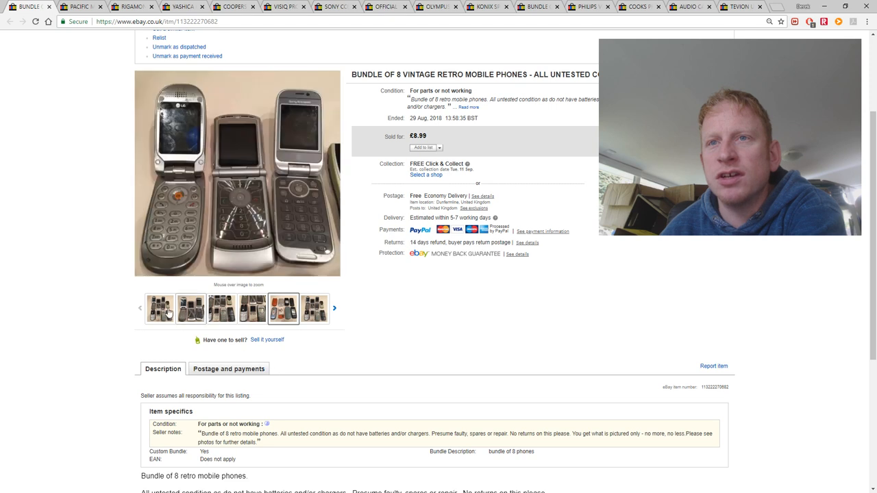
View the retro phone bundle photo showing the three flip phones.
{"action": "left_click", "coordinate": [159, 308]}
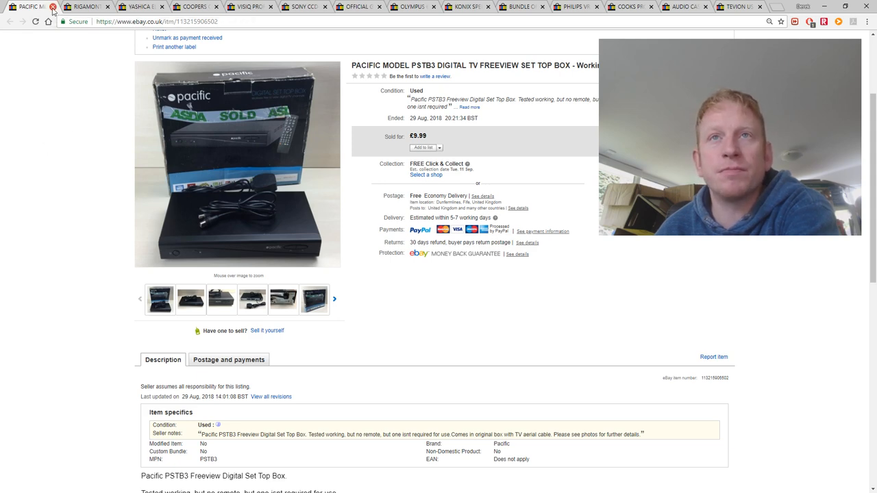
Close the Pacific set top box listing to reveal the Rigamonti Mincy meat mincer sold for £12.95.
{"action": "left_click", "coordinate": [53, 7]}
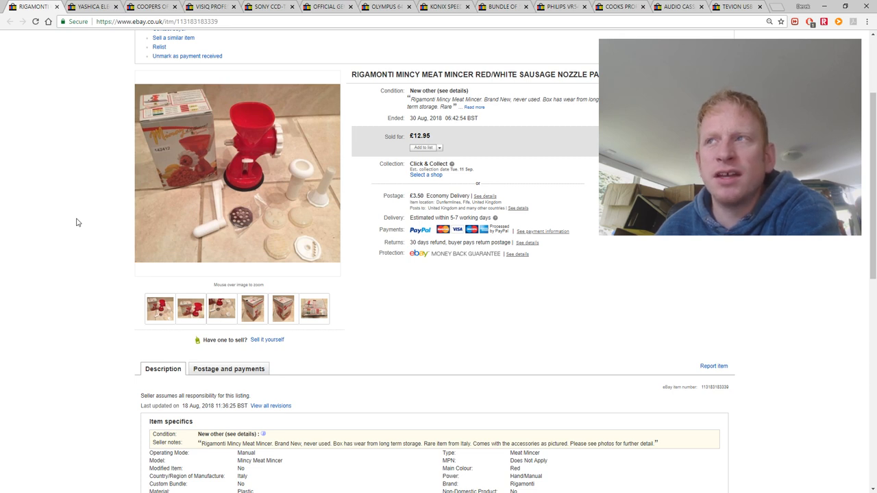
{"action": "mouse_move", "coordinate": [62, 176]}
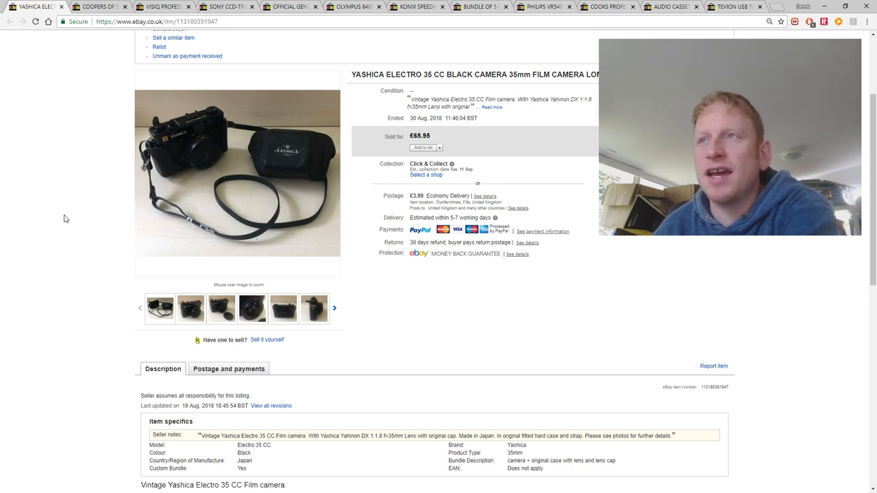
{"action": "mouse_move", "coordinate": [191, 308]}
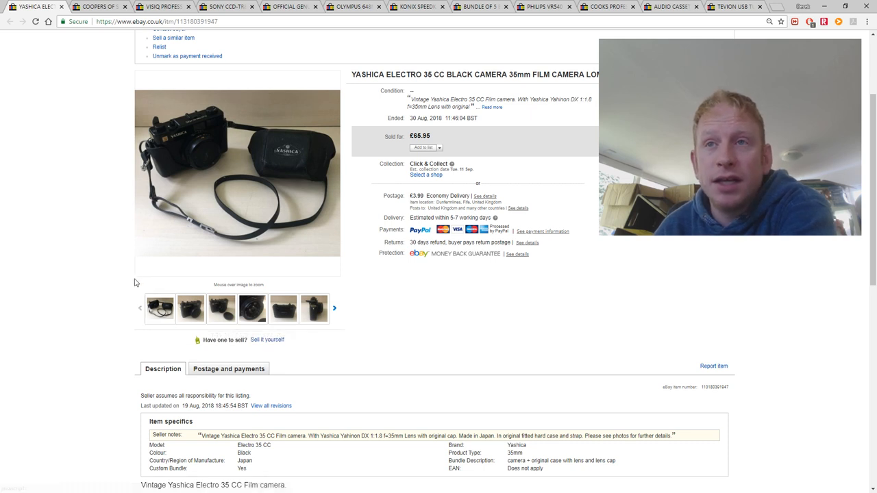
{"action": "mouse_move", "coordinate": [222, 308]}
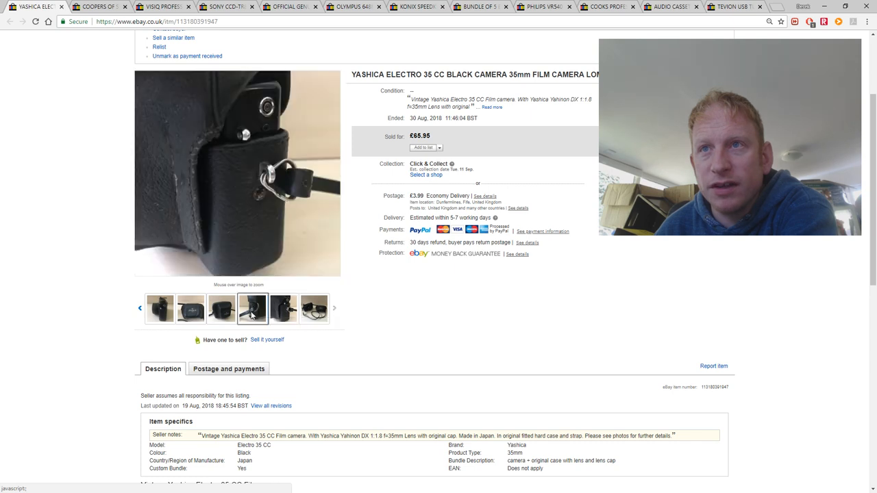
View another Yashica Electro 35 CC photo, then close its listing to reveal the Sony CCD-TR8E Handycam.
{"action": "left_click", "coordinate": [283, 308]}
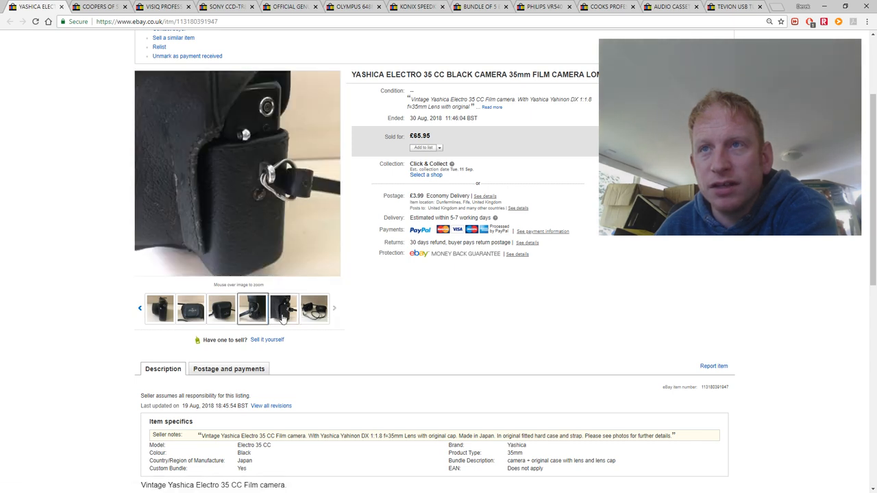
{"action": "mouse_move", "coordinate": [283, 308]}
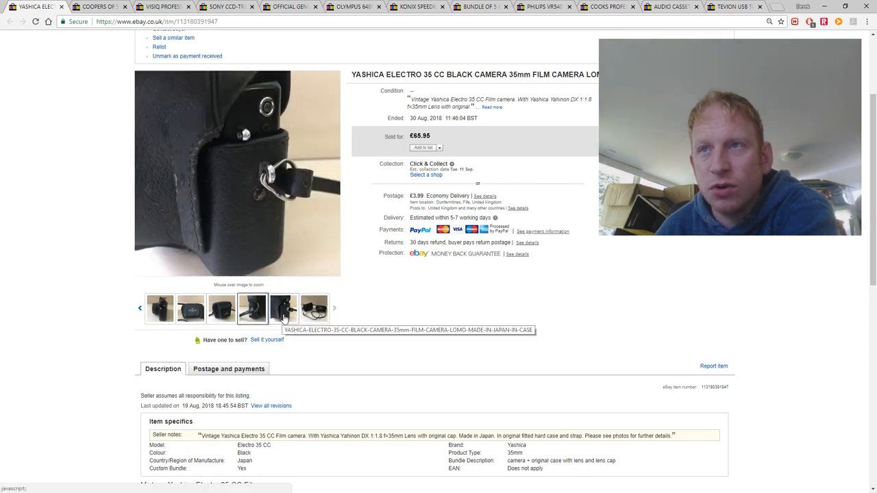
{"action": "left_click", "coordinate": [252, 308]}
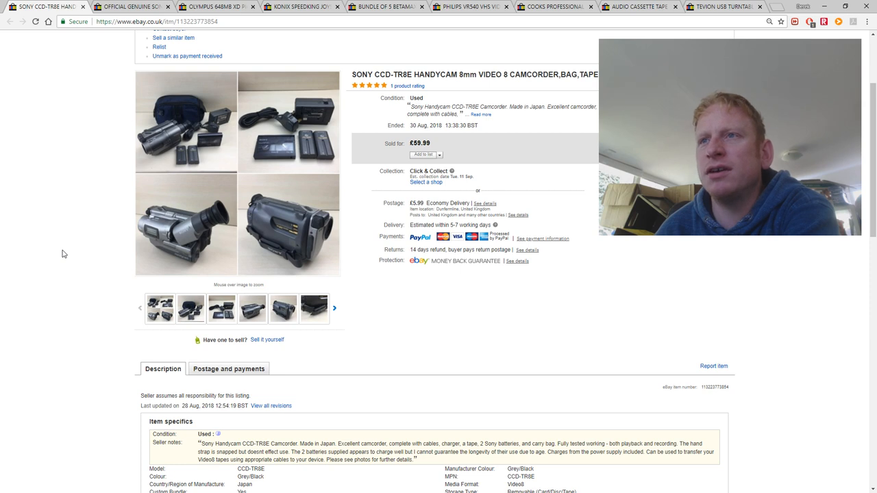
{"action": "mouse_move", "coordinate": [68, 266]}
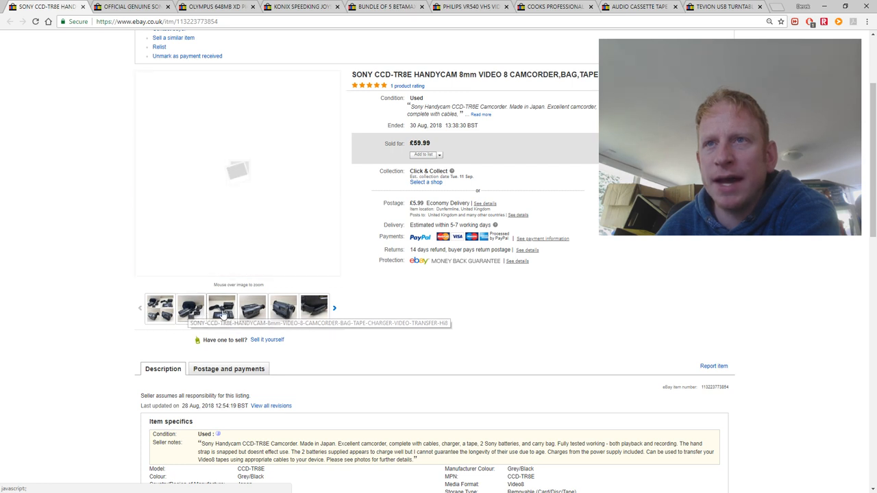
{"action": "mouse_move", "coordinate": [221, 308]}
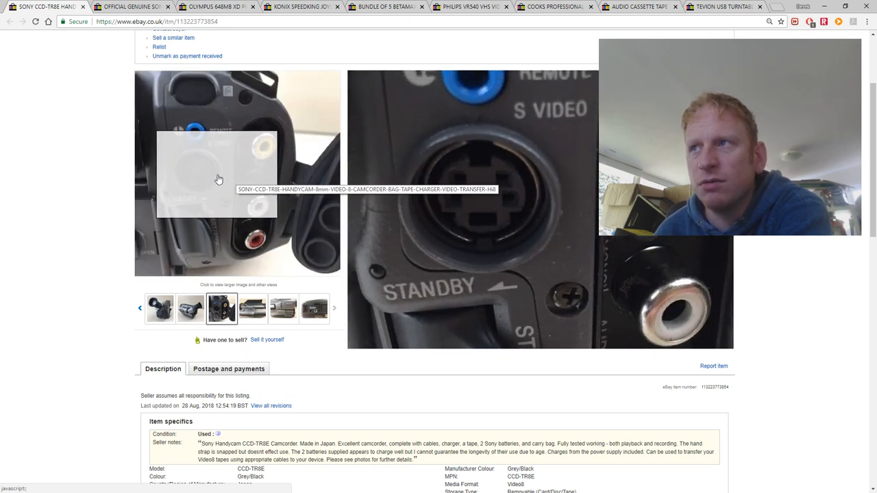
{"action": "mouse_move", "coordinate": [209, 177]}
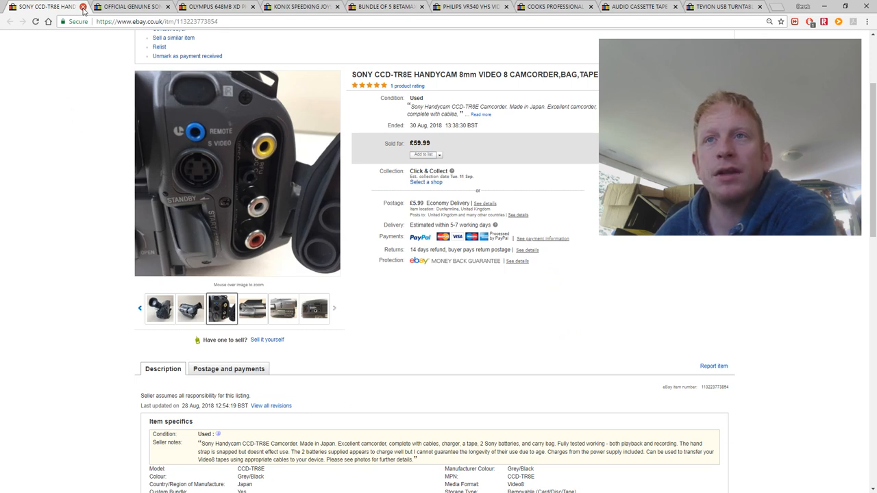
Close the Sony Handycam listing to reveal the PlayStation 1 SCPH-1090 mouse sold for £19.95.
{"action": "left_click", "coordinate": [84, 7]}
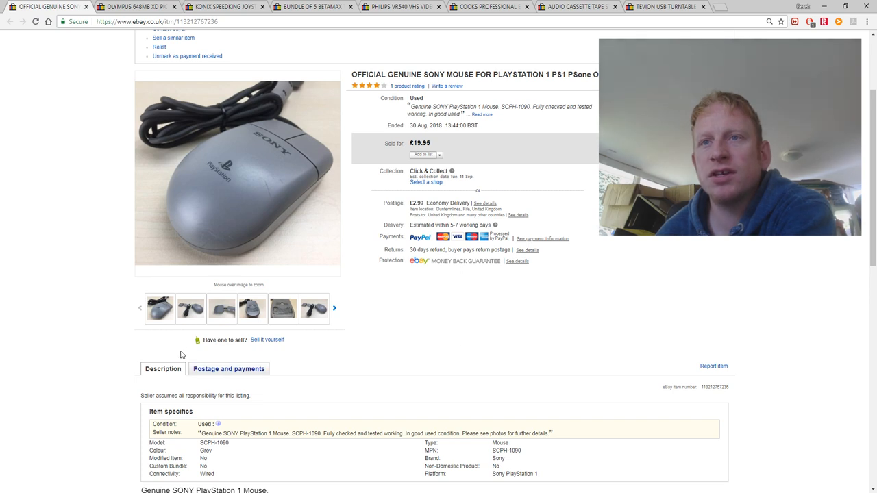
{"action": "mouse_move", "coordinate": [251, 308]}
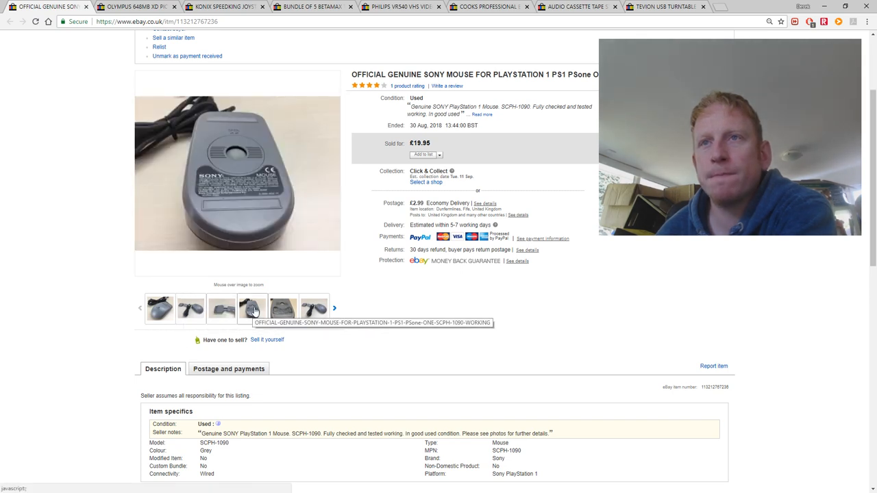
{"action": "mouse_move", "coordinate": [251, 308]}
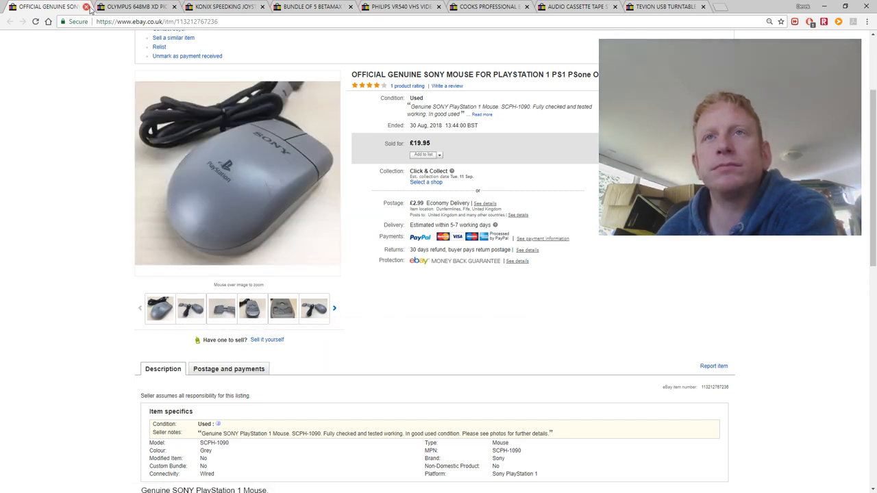
Close the PlayStation mouse listing to reveal the Olympus 64MB xD Picture Card sold for £8.95.
{"action": "left_click", "coordinate": [86, 6]}
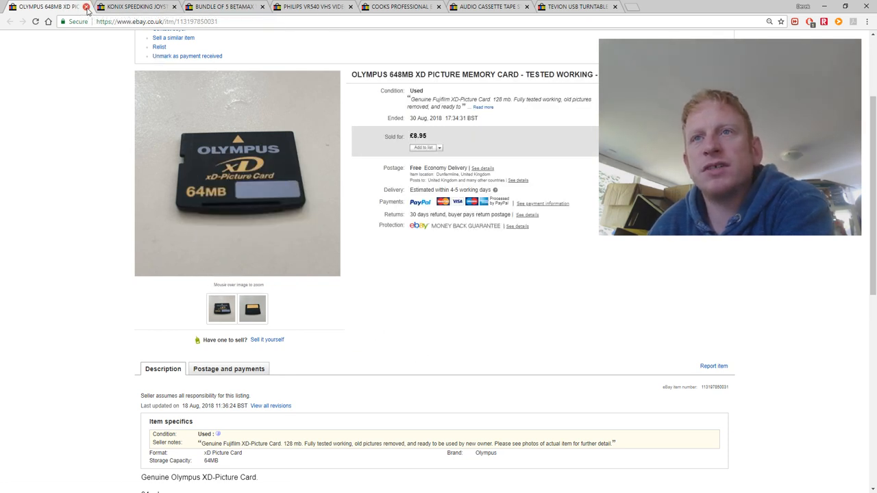
Close the Olympus card listing to reveal the Konix Speedking joystick priced at £17.95.
{"action": "left_click", "coordinate": [86, 7]}
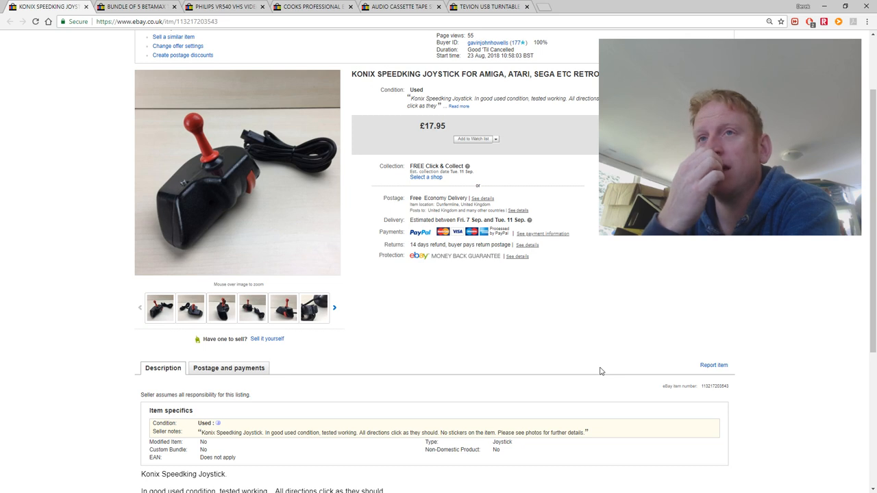
{"action": "mouse_move", "coordinate": [558, 308]}
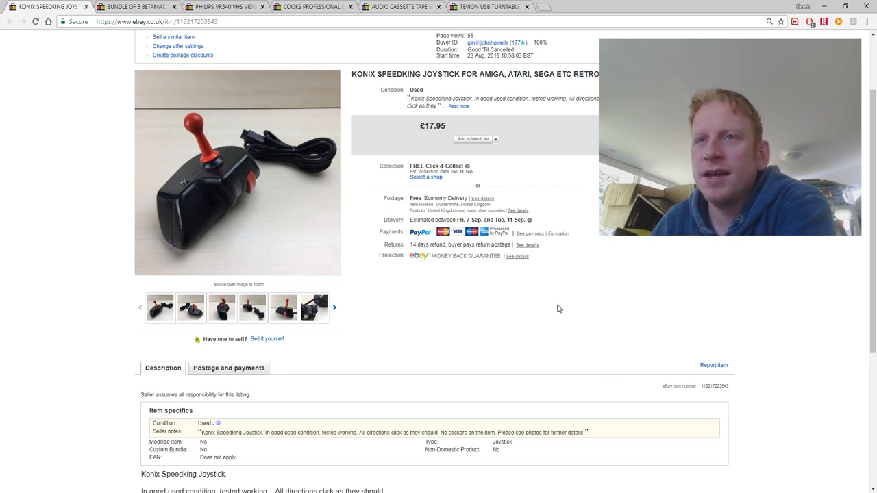
{"action": "mouse_move", "coordinate": [548, 302]}
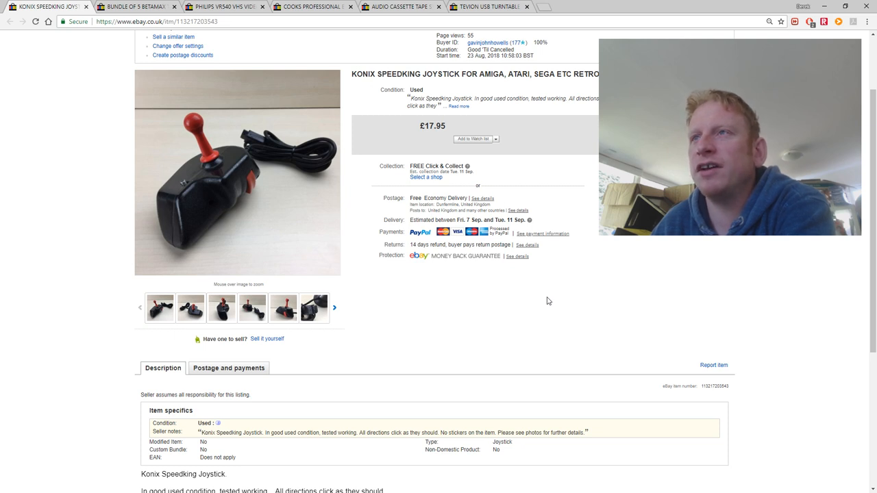
{"action": "mouse_move", "coordinate": [567, 291]}
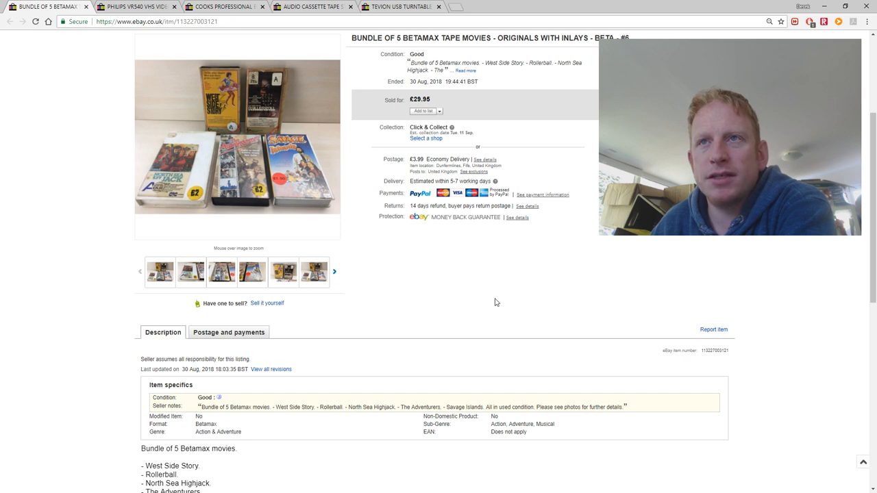
{"action": "mouse_move", "coordinate": [453, 303]}
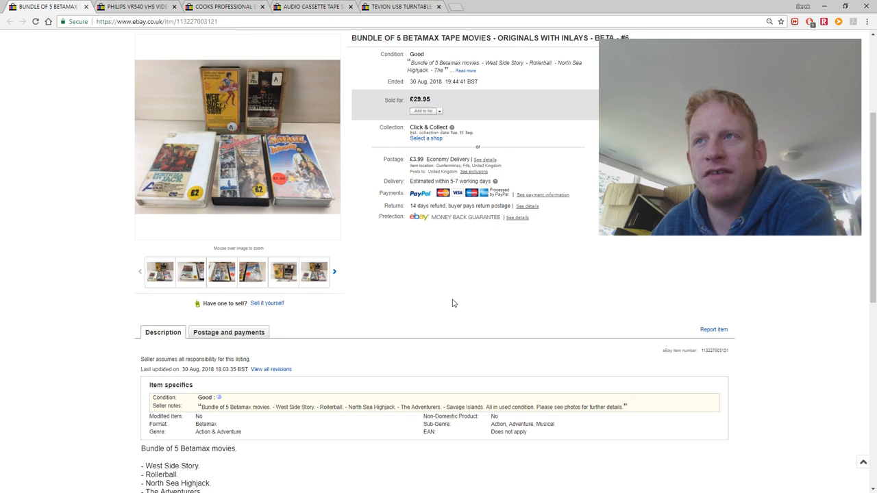
{"action": "mouse_move", "coordinate": [43, 86]}
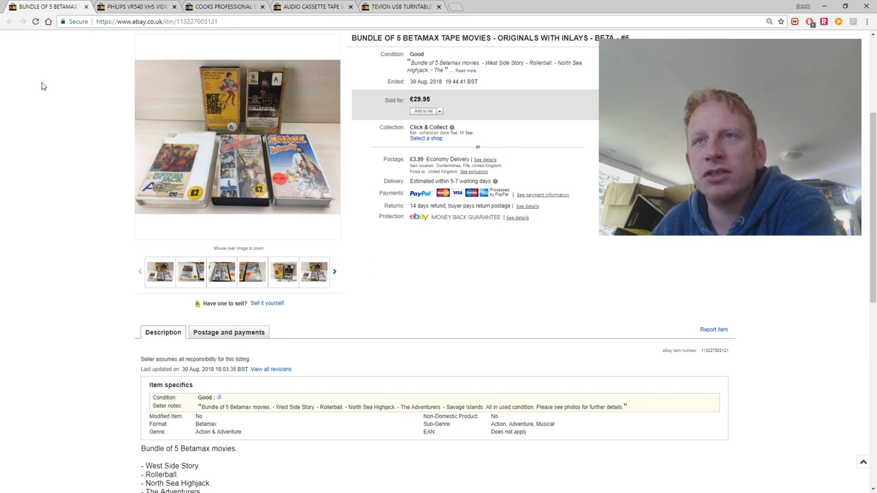
{"action": "mouse_move", "coordinate": [229, 107]}
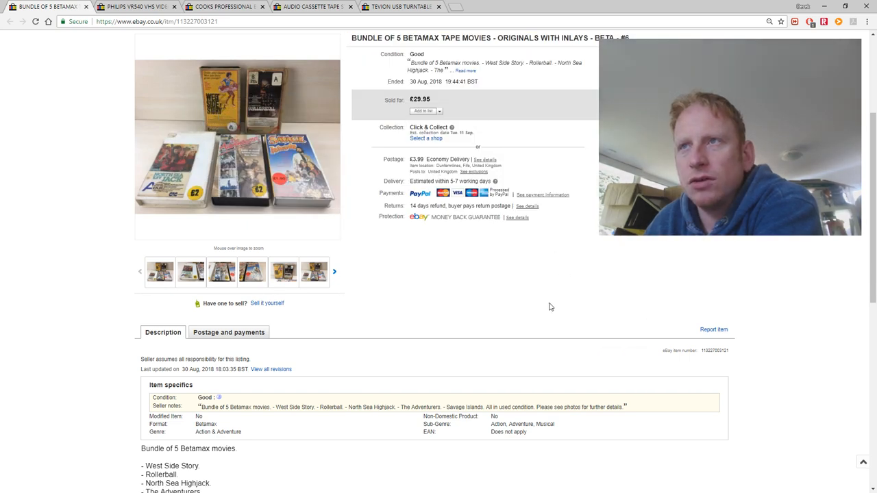
{"action": "mouse_move", "coordinate": [543, 310]}
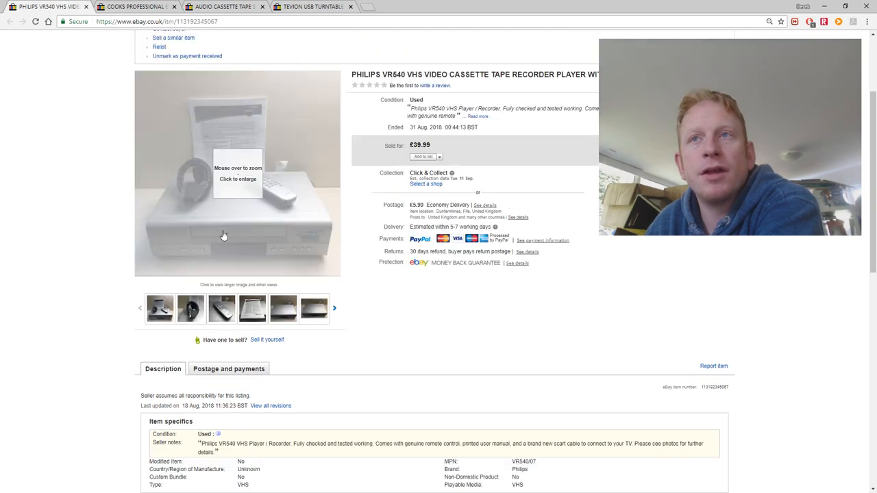
{"action": "mouse_move", "coordinate": [411, 327]}
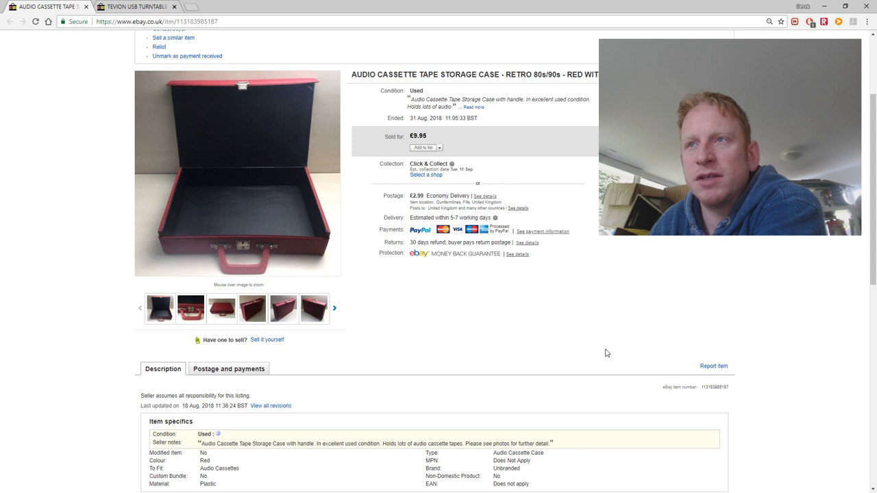
View two more photos of the red audio cassette storage case sold for £9.95.
{"action": "left_click", "coordinate": [221, 309]}
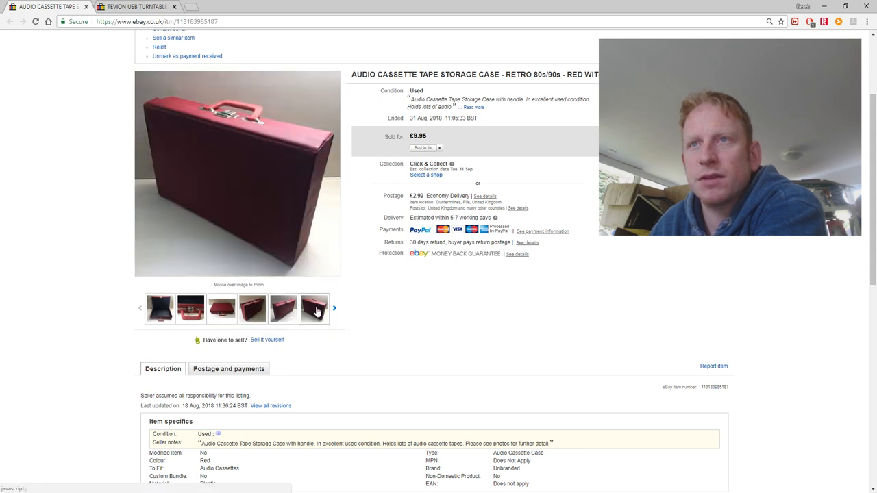
{"action": "left_click", "coordinate": [314, 309]}
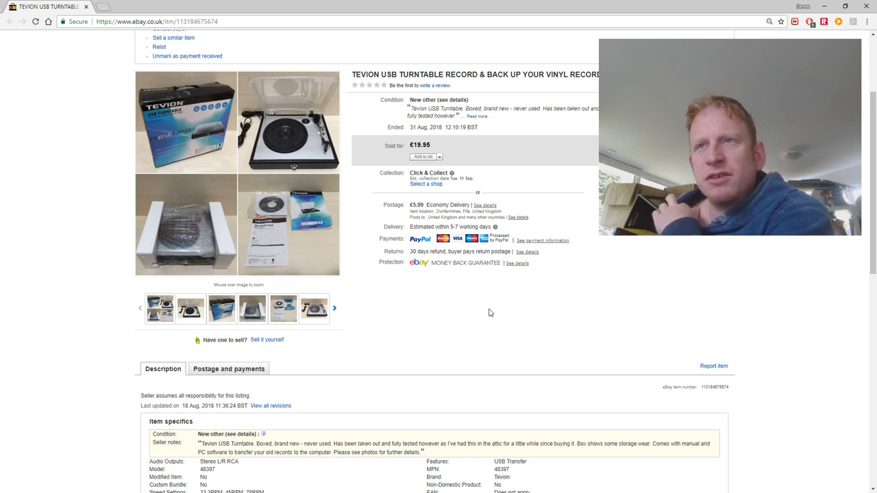
{"action": "mouse_move", "coordinate": [268, 123]}
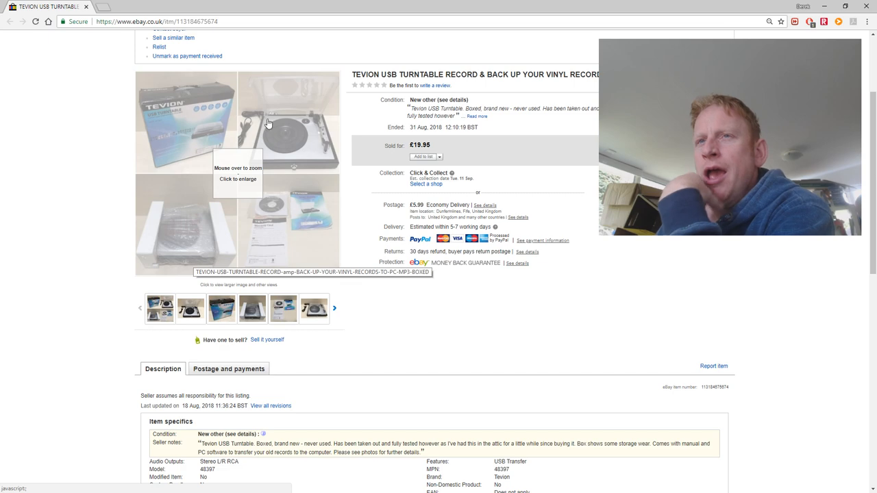
Enlarge the main photo of the boxed Tevion USB turntable sold for £19.95.
{"action": "left_click", "coordinate": [288, 123]}
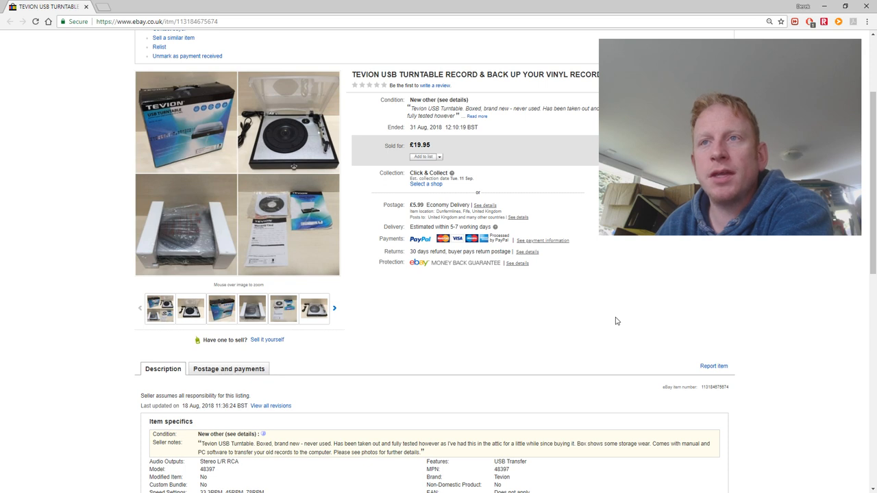
{"action": "mouse_move", "coordinate": [491, 333]}
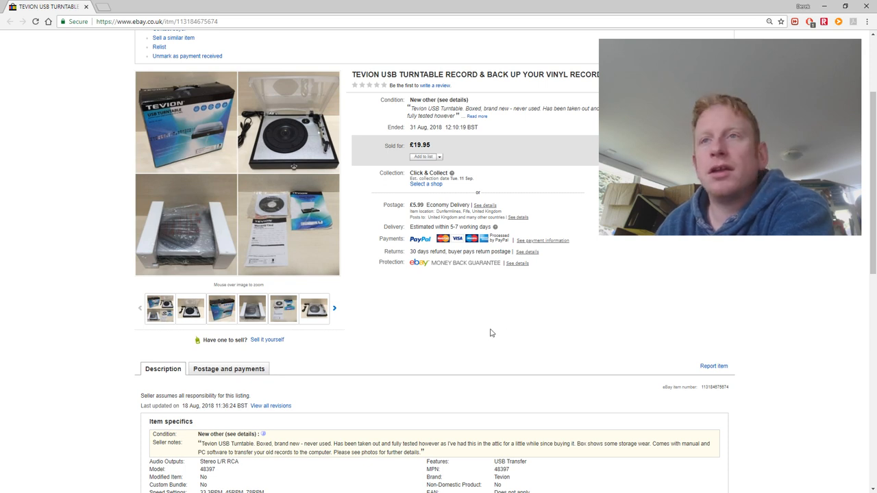